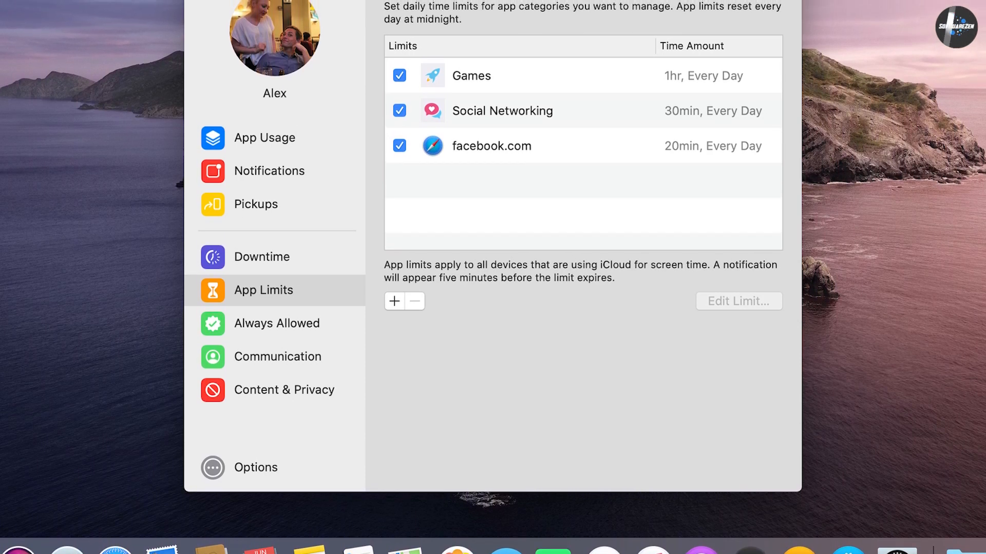
Show About This Mac from the Apple menu, revealing macOS Catalina 10.15.5 on a MacBook Air
left_click(53, 6)
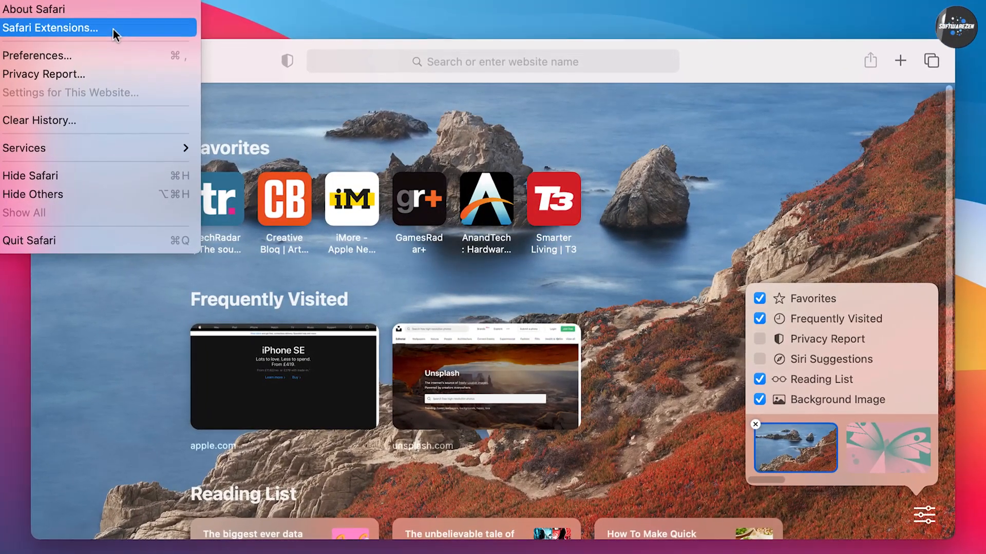
left_click(33, 9)
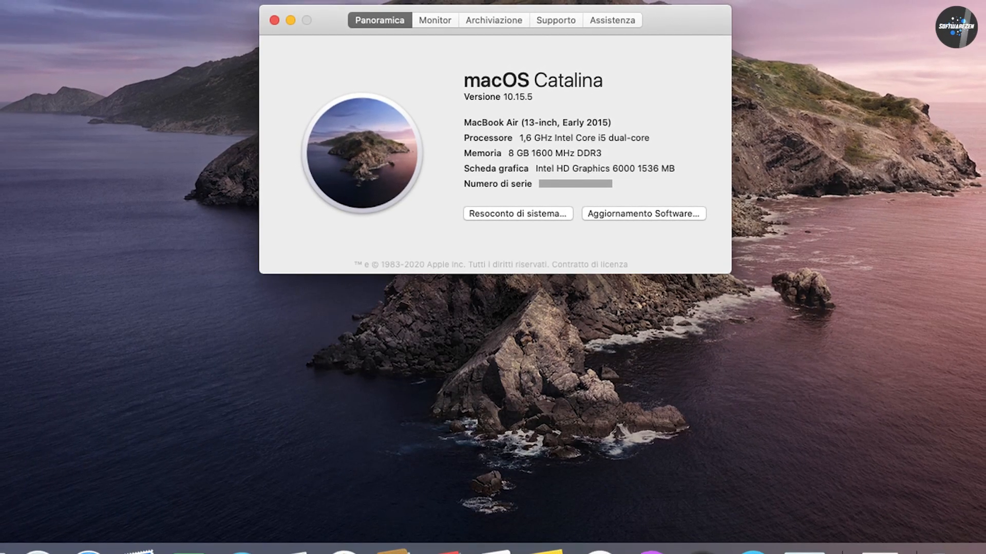